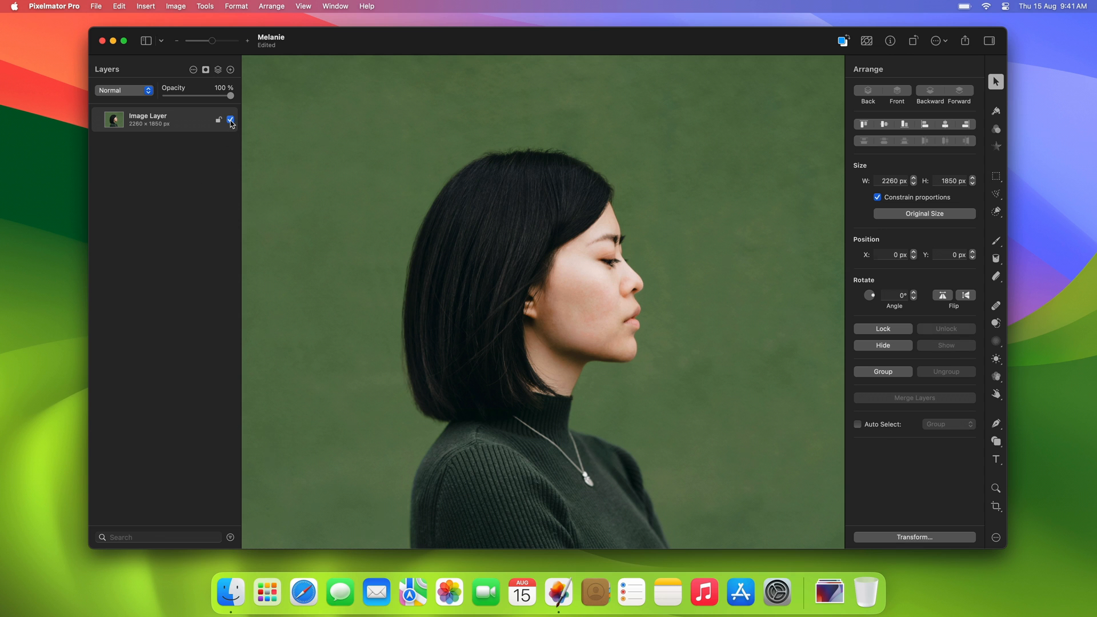
Step: Hide the portrait layer, draw a trial top-to-bottom gradient on the new layer, and recolour its dark end
left_click(231, 118)
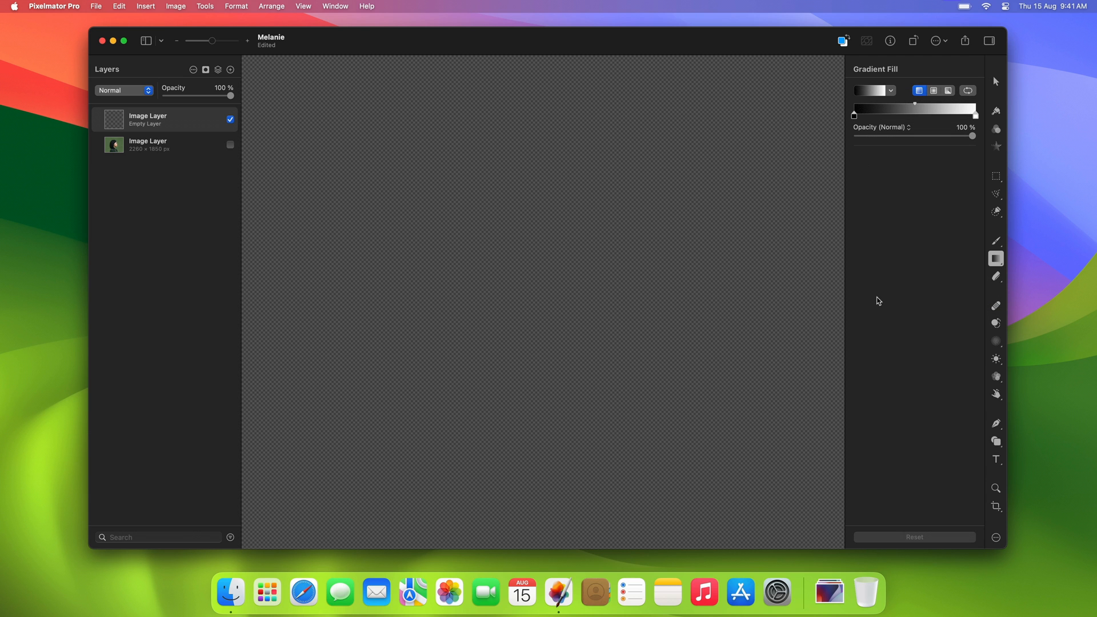
left_click_drag(517, 168, 523, 281)
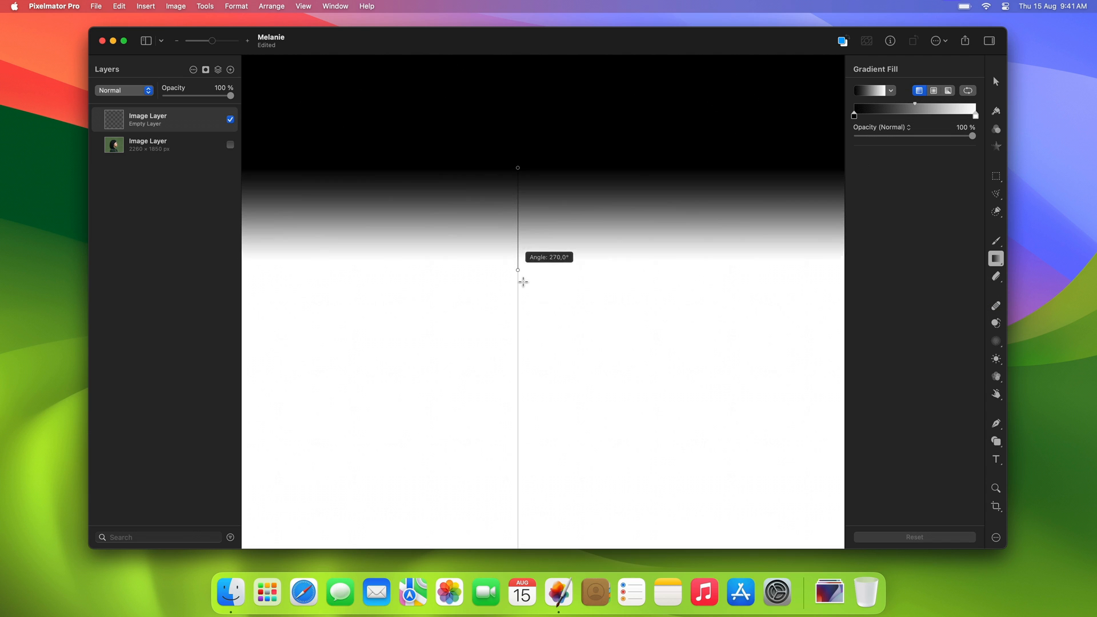
left_click_drag(523, 281, 523, 499)
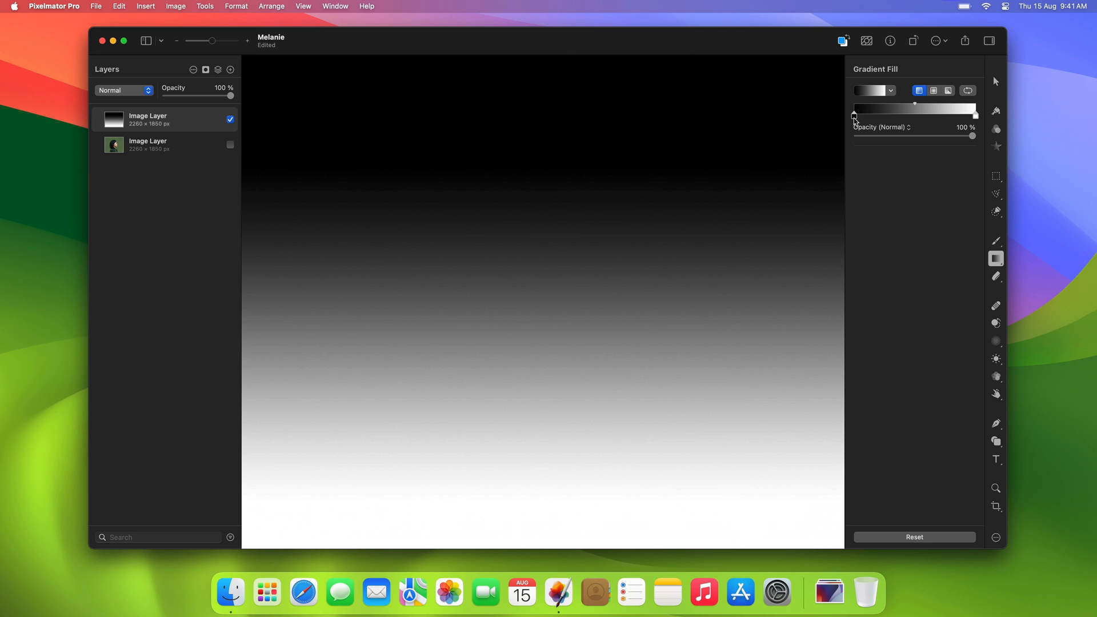
left_click(853, 115)
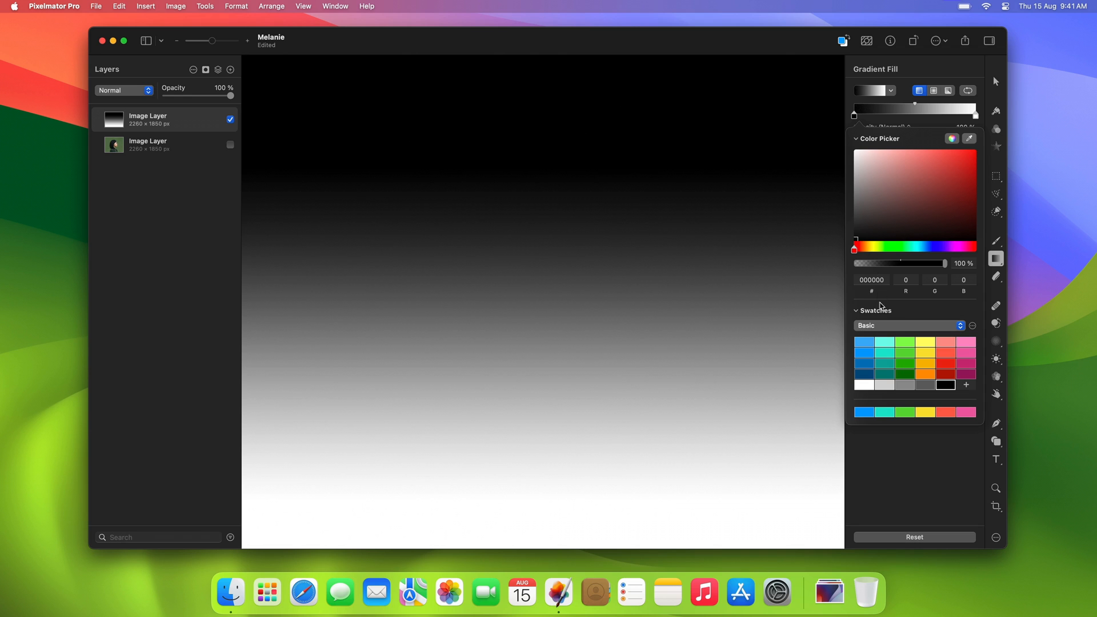
left_click(905, 353)
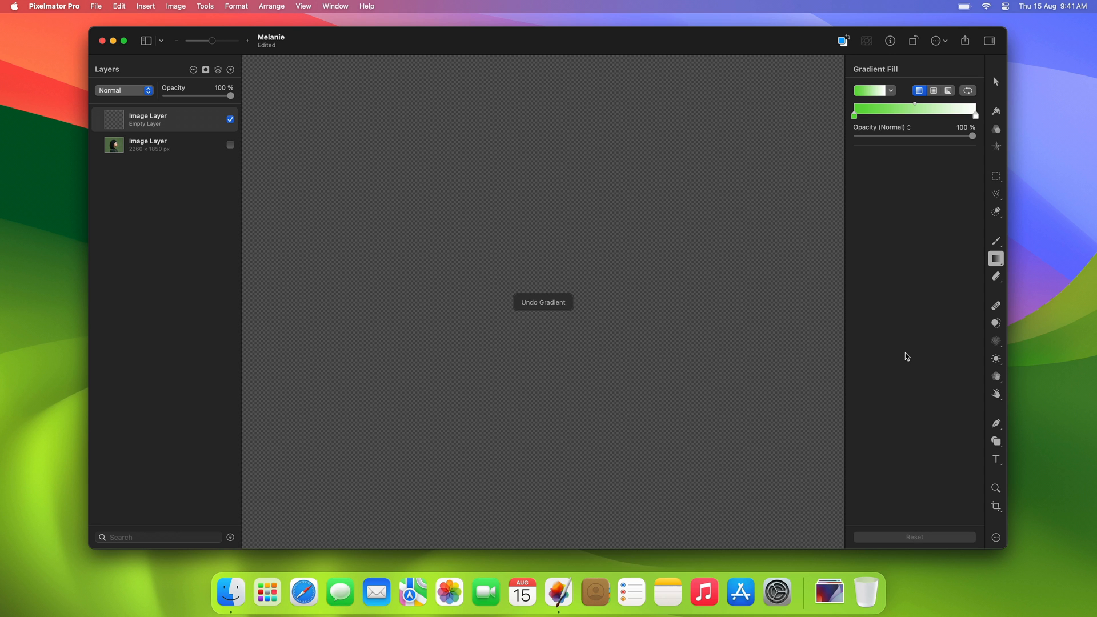
mouse_move(949, 210)
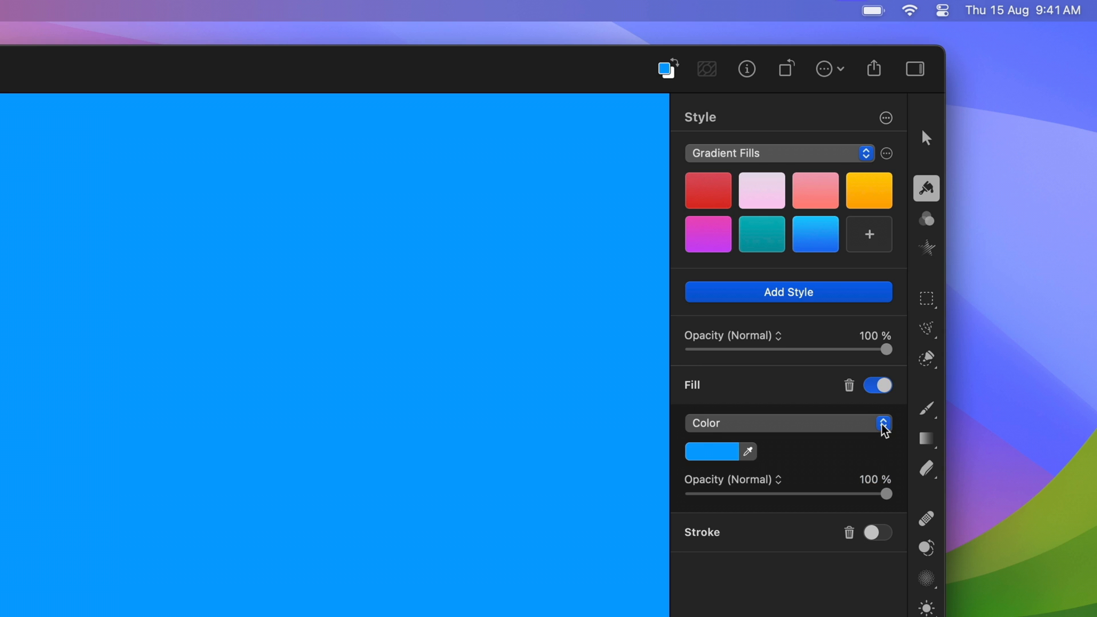
Step: Give the full-canvas shape a vertical gradient fill and turn its blue end into a palette brown
left_click(882, 423)
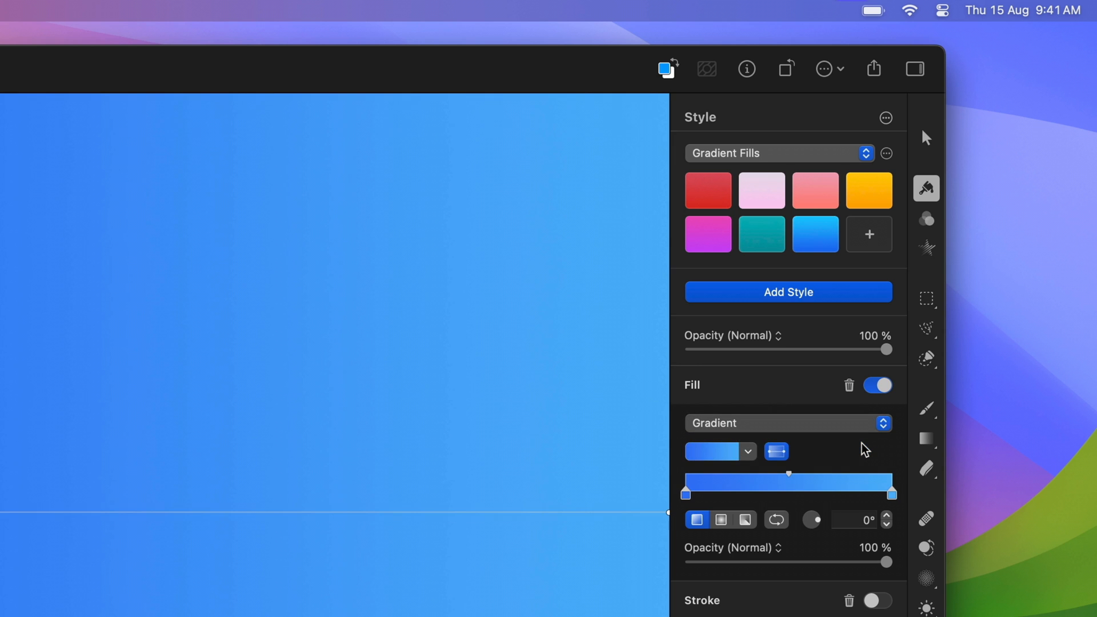
left_click(850, 520)
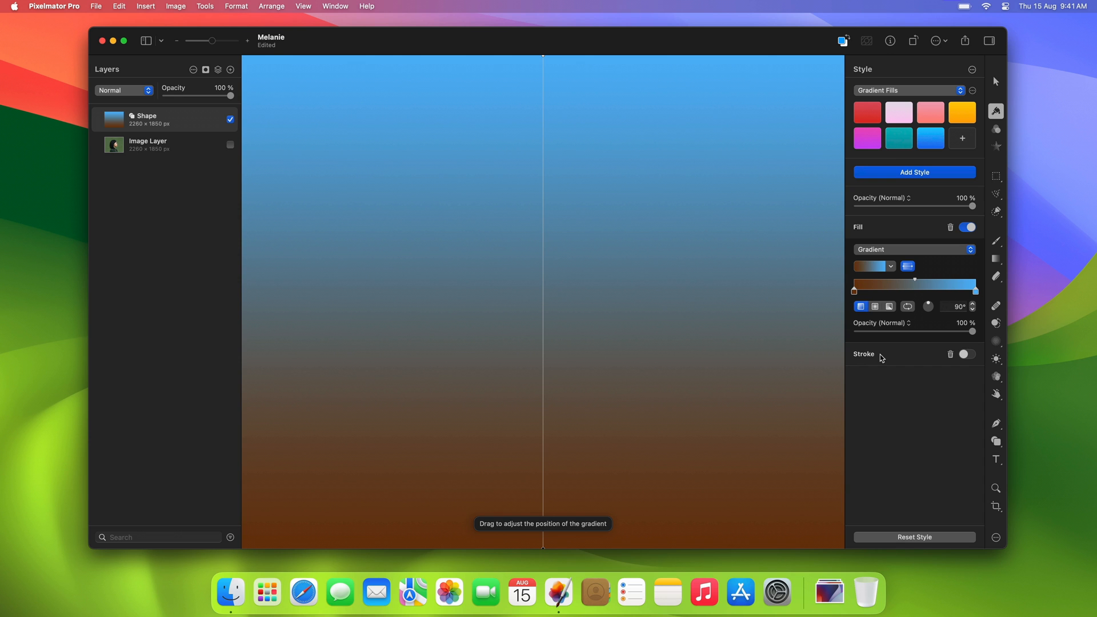
left_click(972, 287)
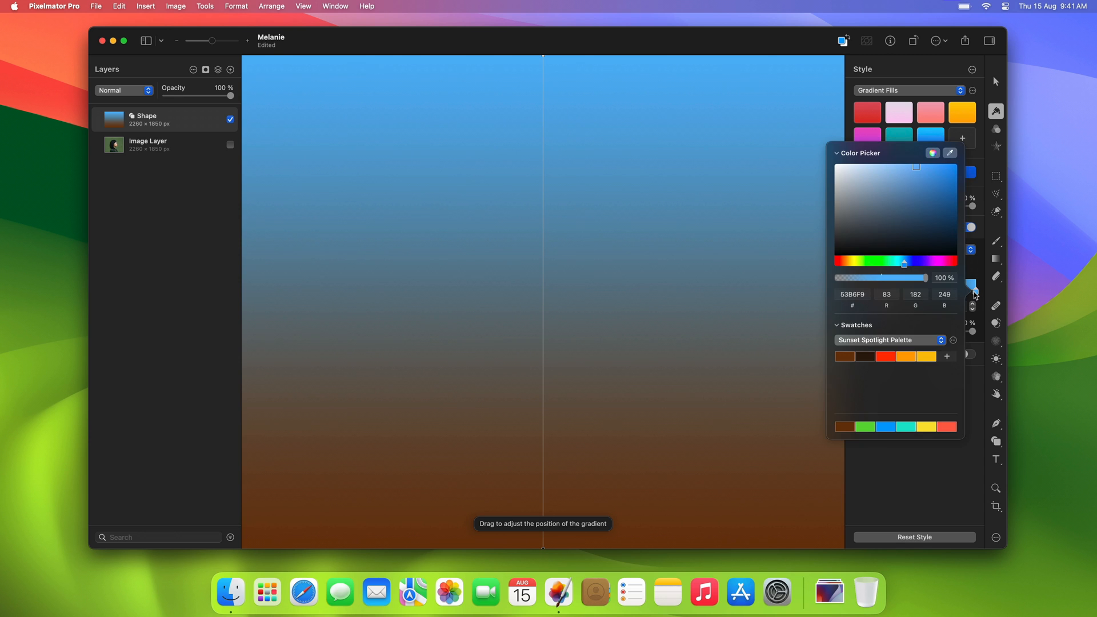
left_click(866, 357)
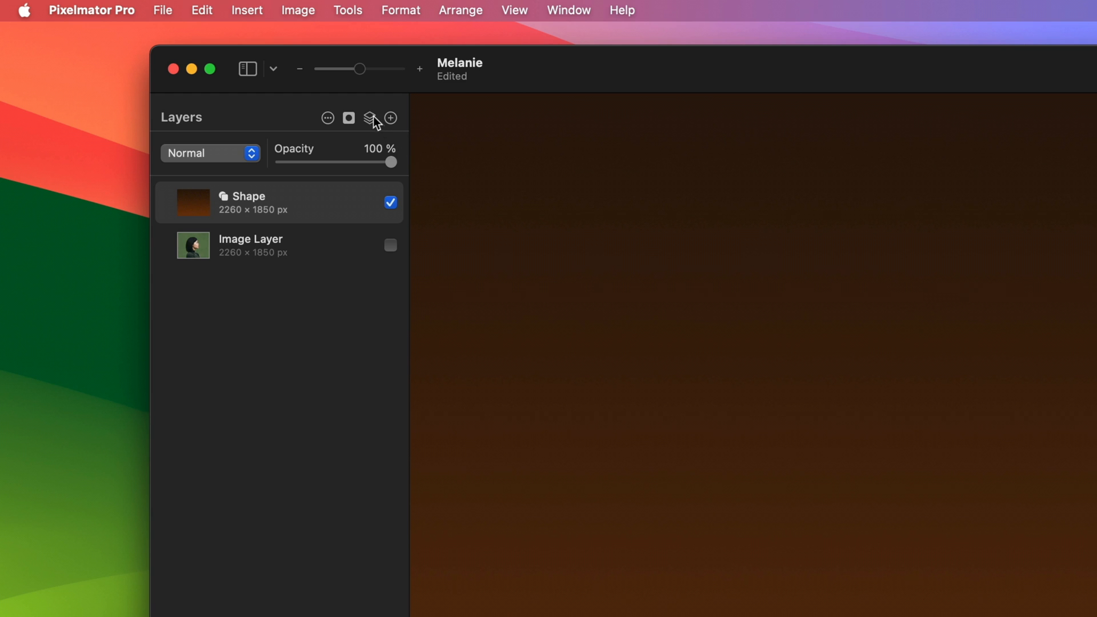
Step: Add an Effects layer with a radial Gradient Fill effect found by searching 'gradien'
left_click(370, 118)
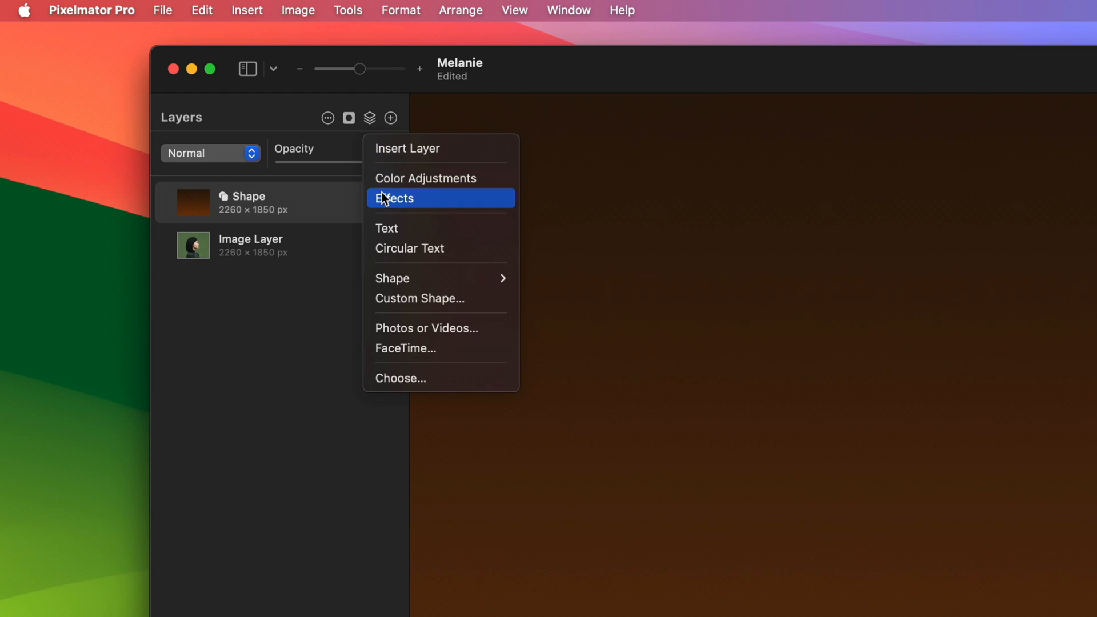
left_click(396, 198)
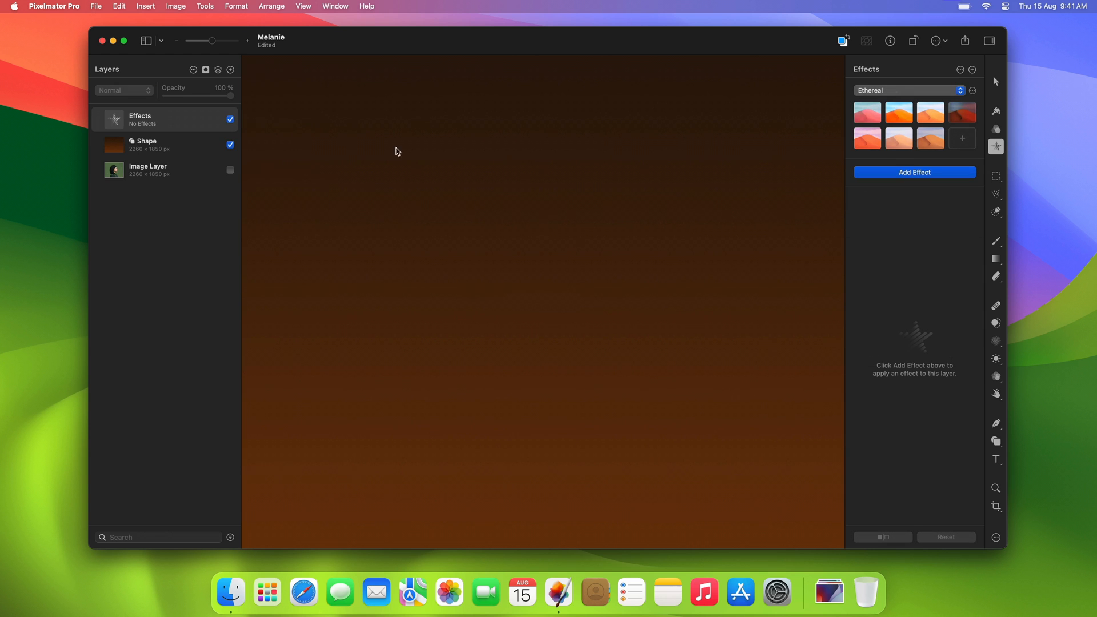
left_click(915, 173)
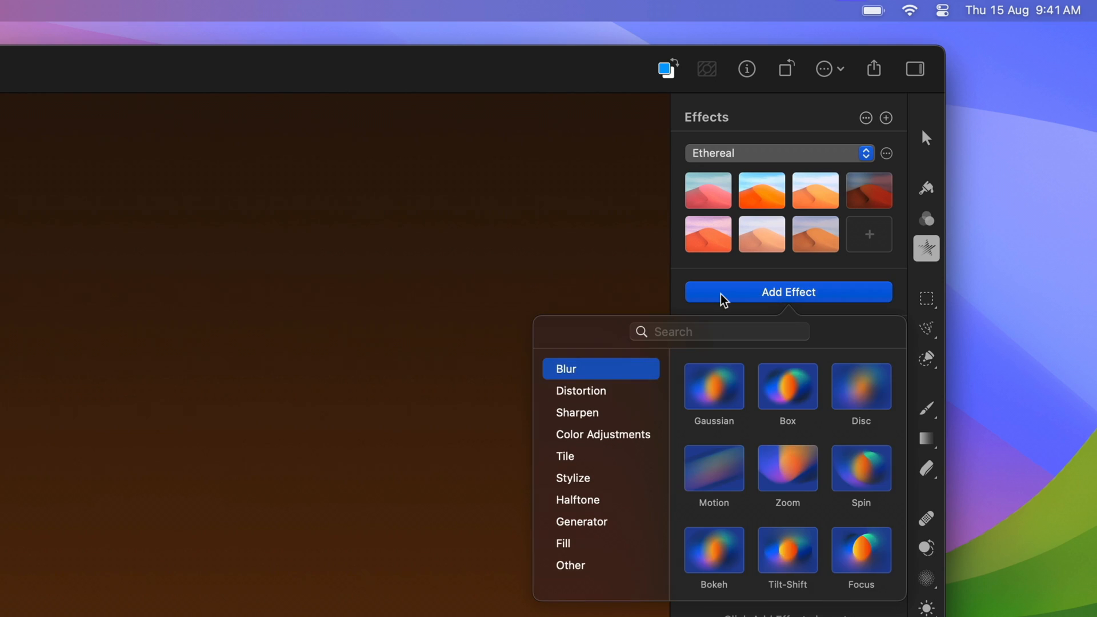
type("gradien")
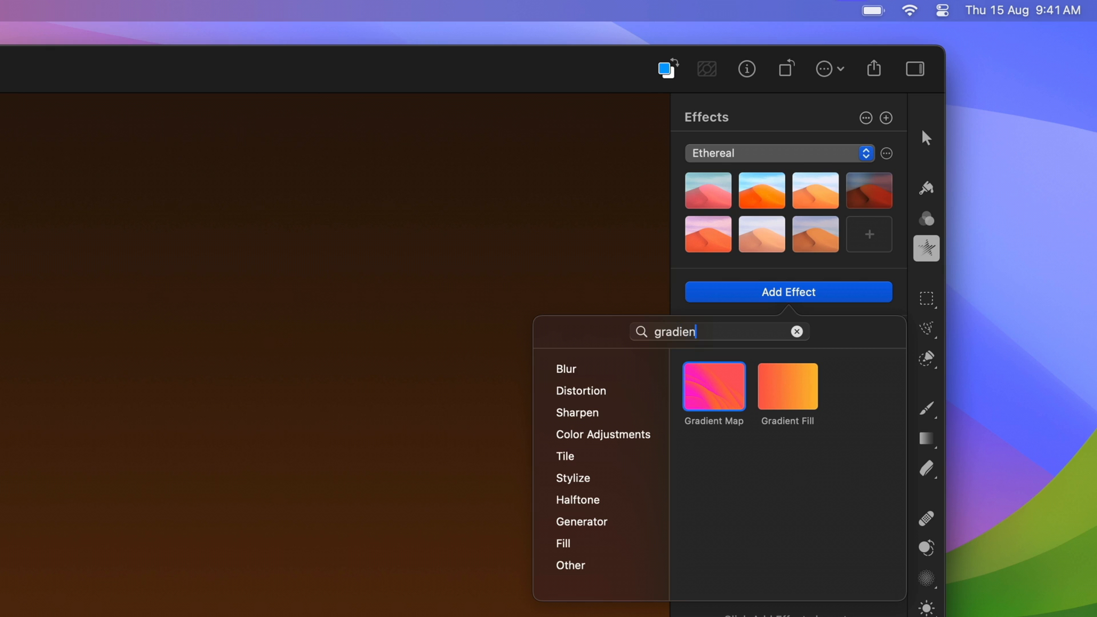
left_click(787, 387)
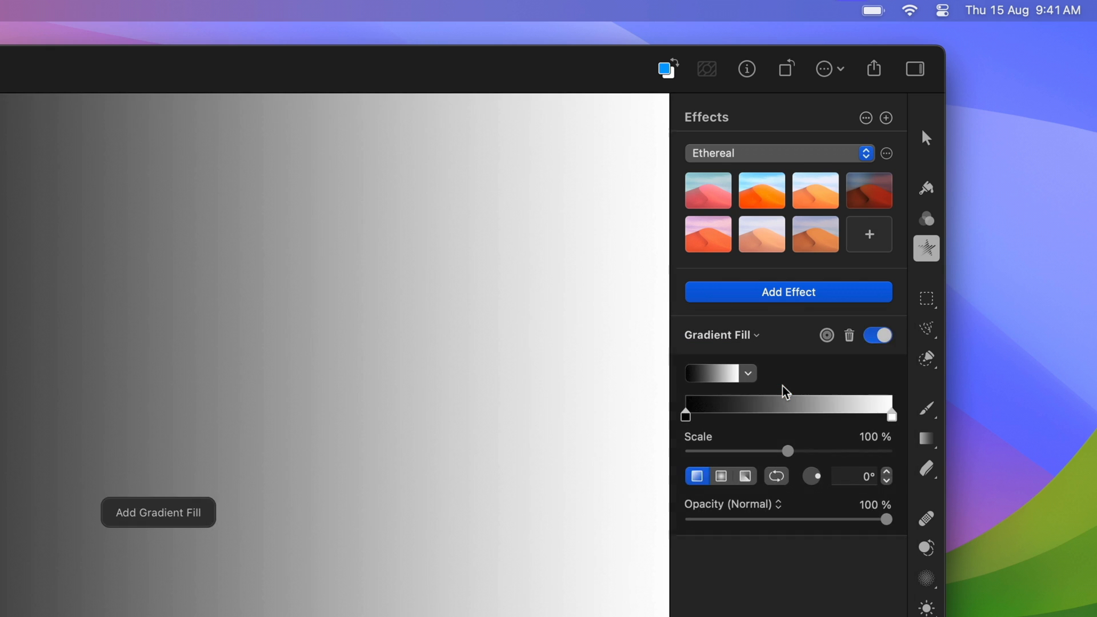
left_click(874, 281)
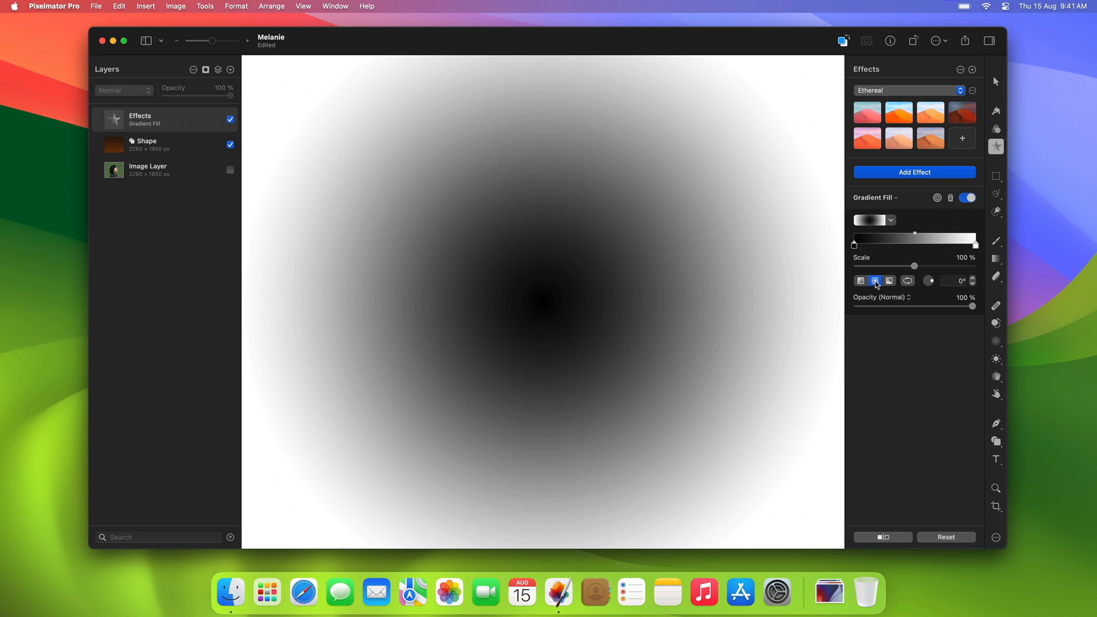
Step: Recolour the gradient's centre stop to a red from the swatch palette
left_click(871, 220)
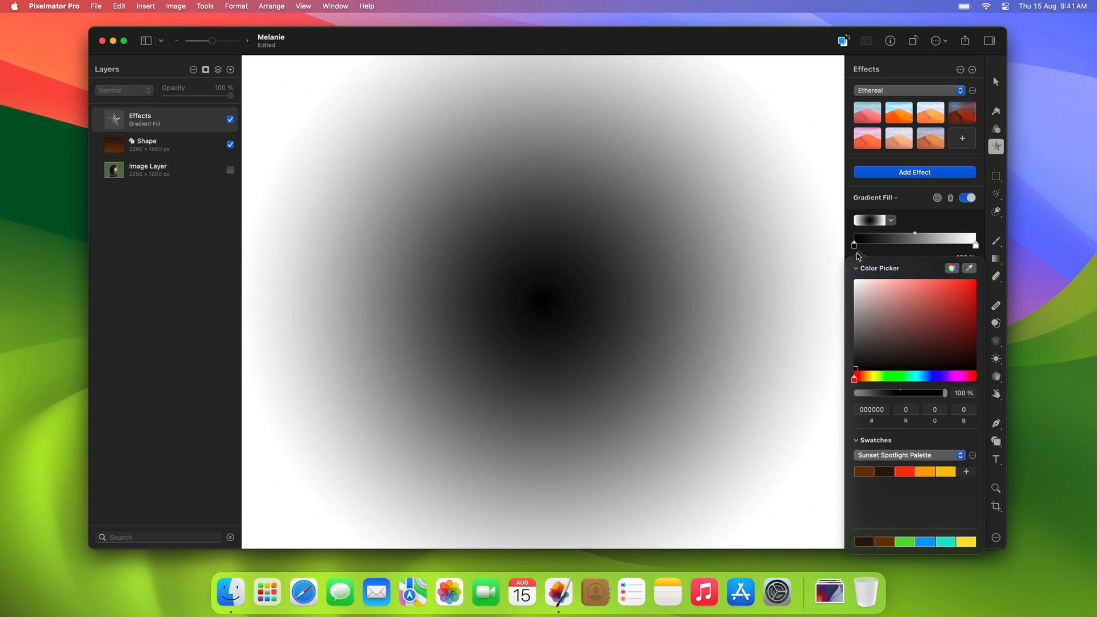
left_click(905, 472)
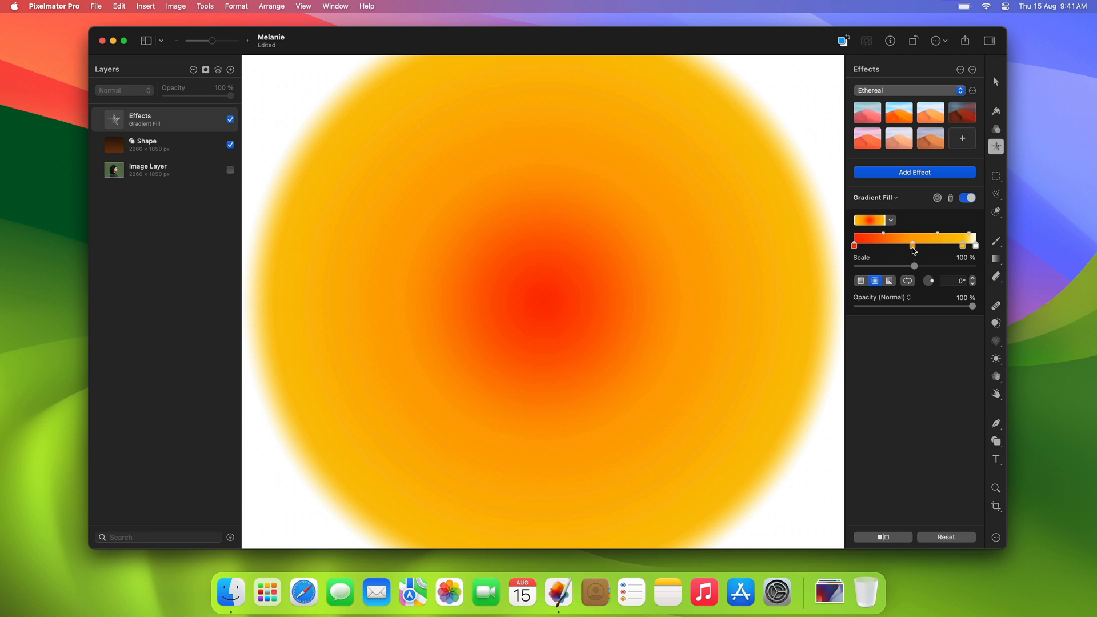
Step: Reposition the orange-yellow stop and add a palette-coloured stop spreading the red core outward
left_click_drag(912, 245, 927, 244)
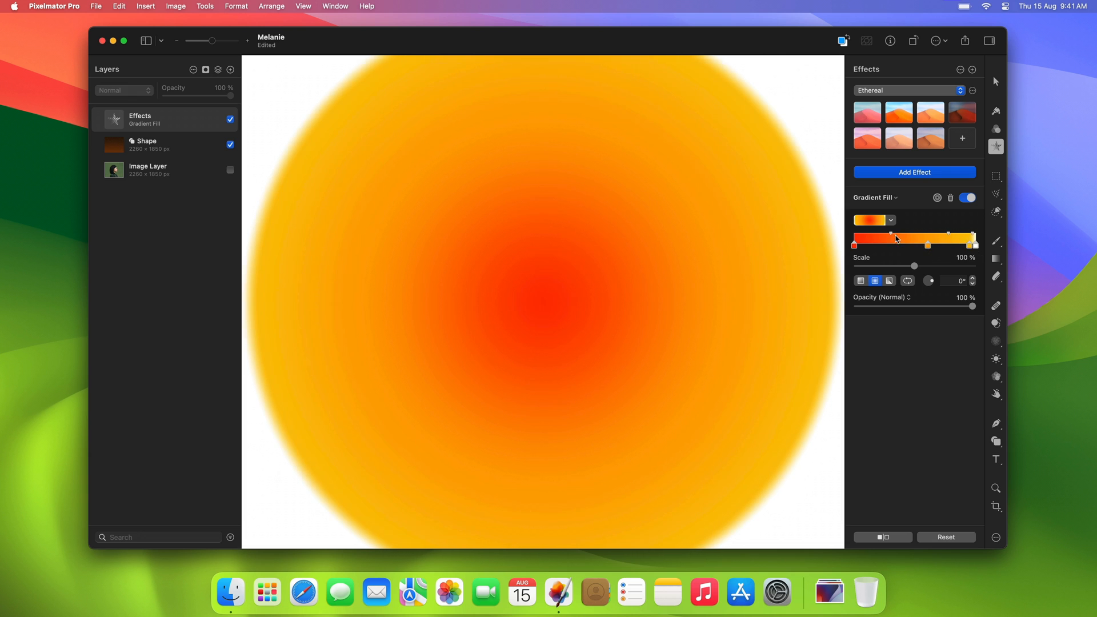
left_click_drag(894, 238, 873, 237)
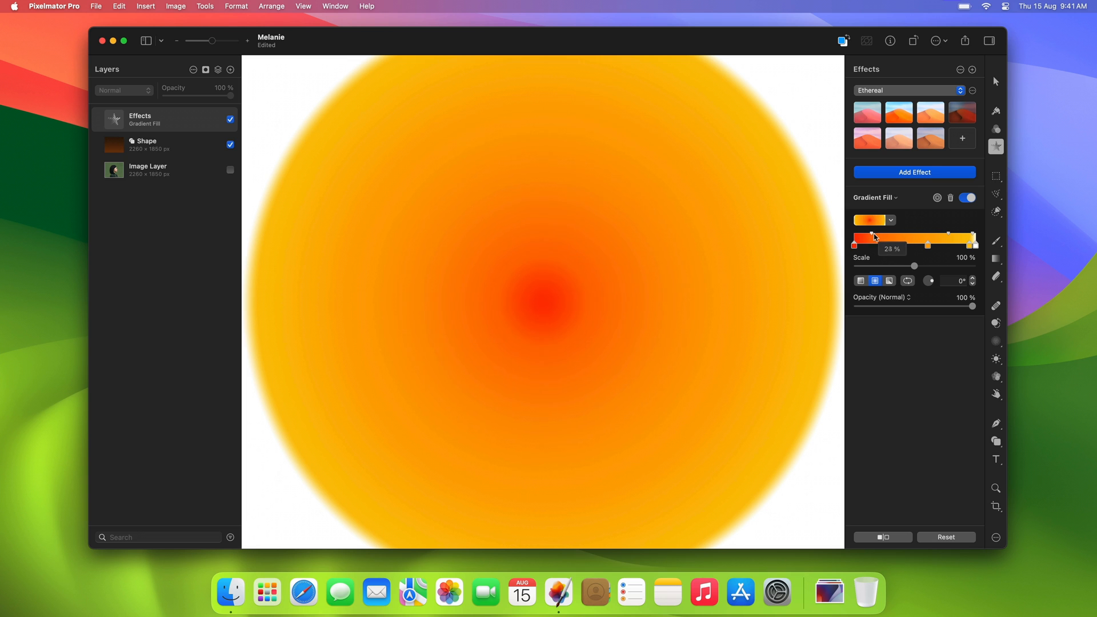
left_click_drag(875, 243, 924, 243)
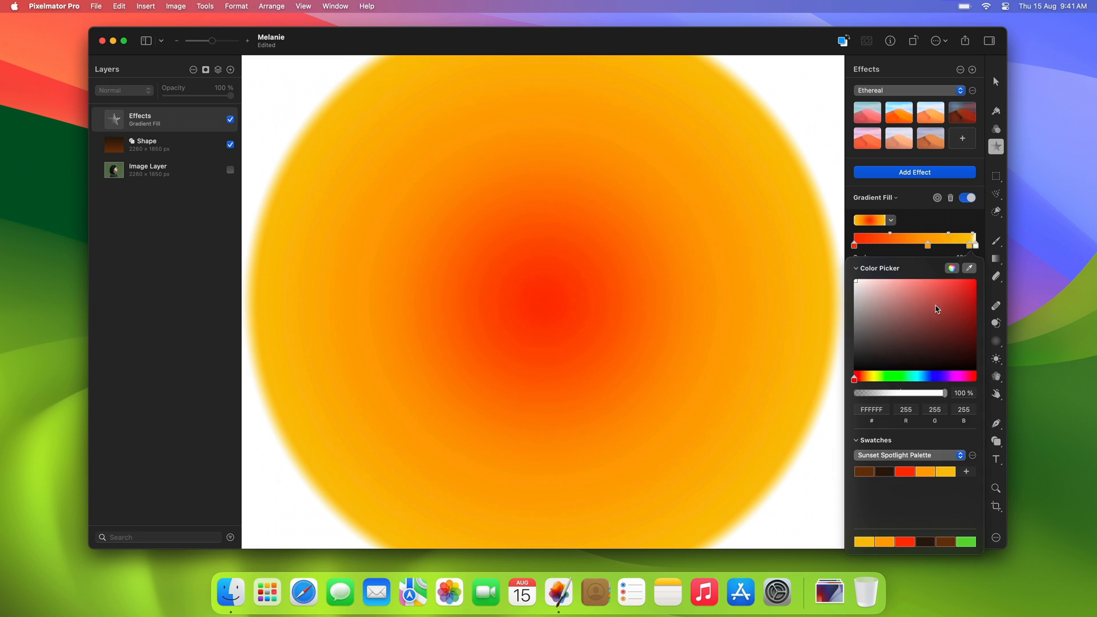
left_click(866, 472)
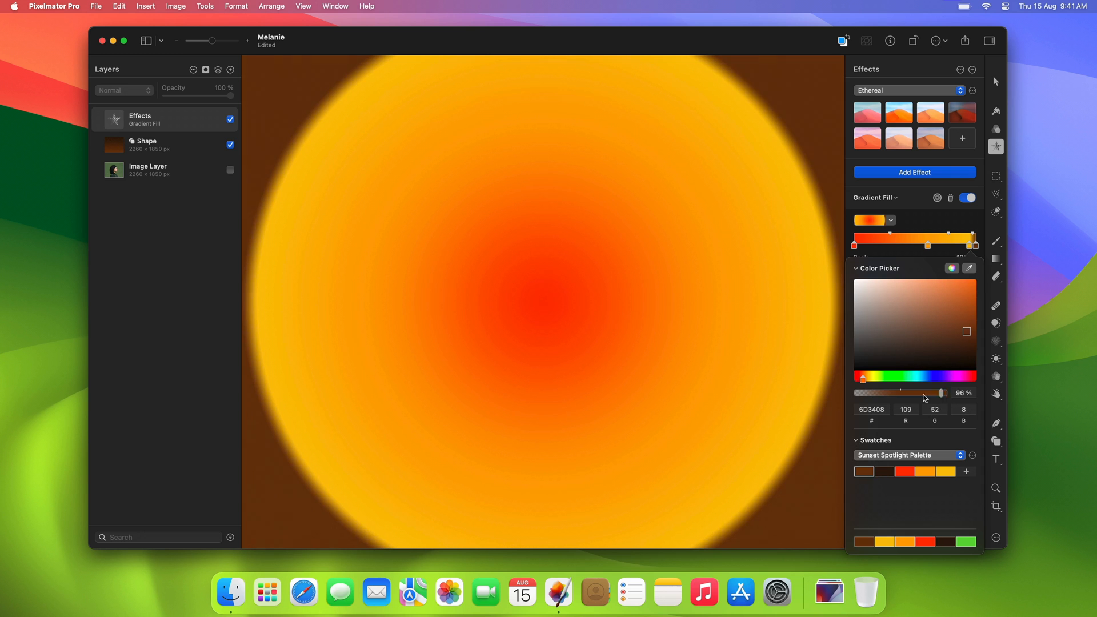
Step: Make the outer gradient stop fully transparent and shrink the radial glow to 83% scale
left_click_drag(940, 392, 854, 392)
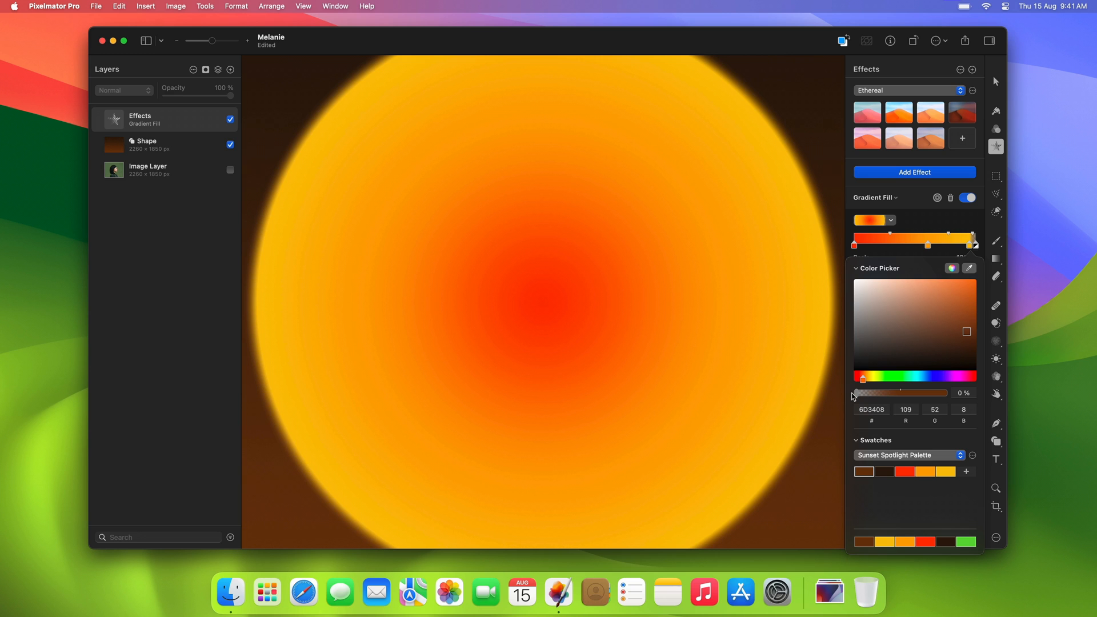
left_click(856, 267)
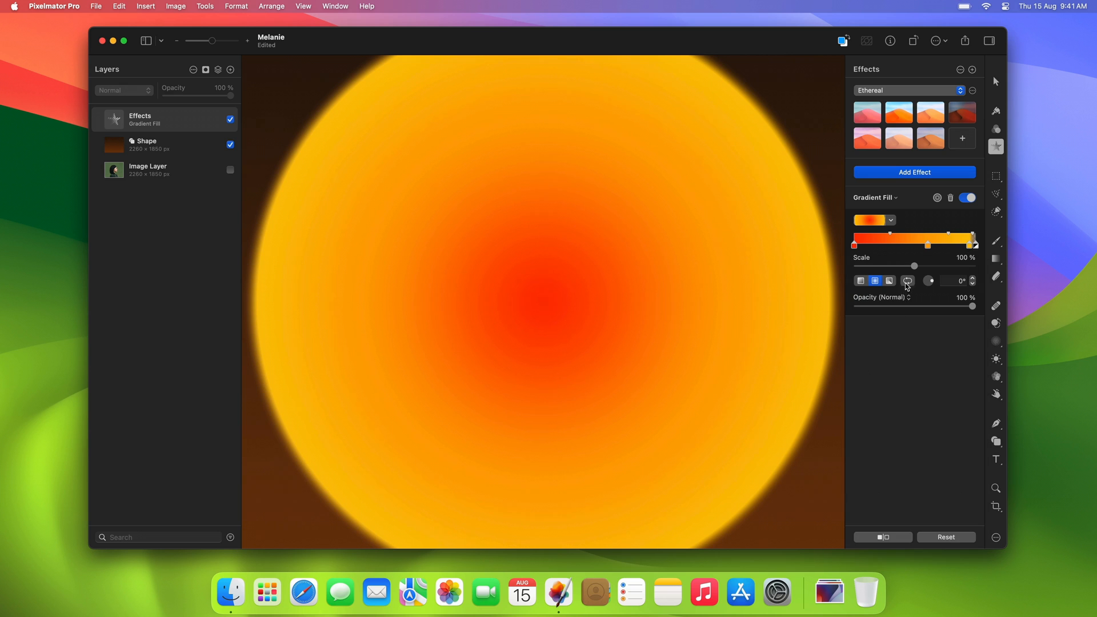
left_click_drag(914, 265, 906, 265)
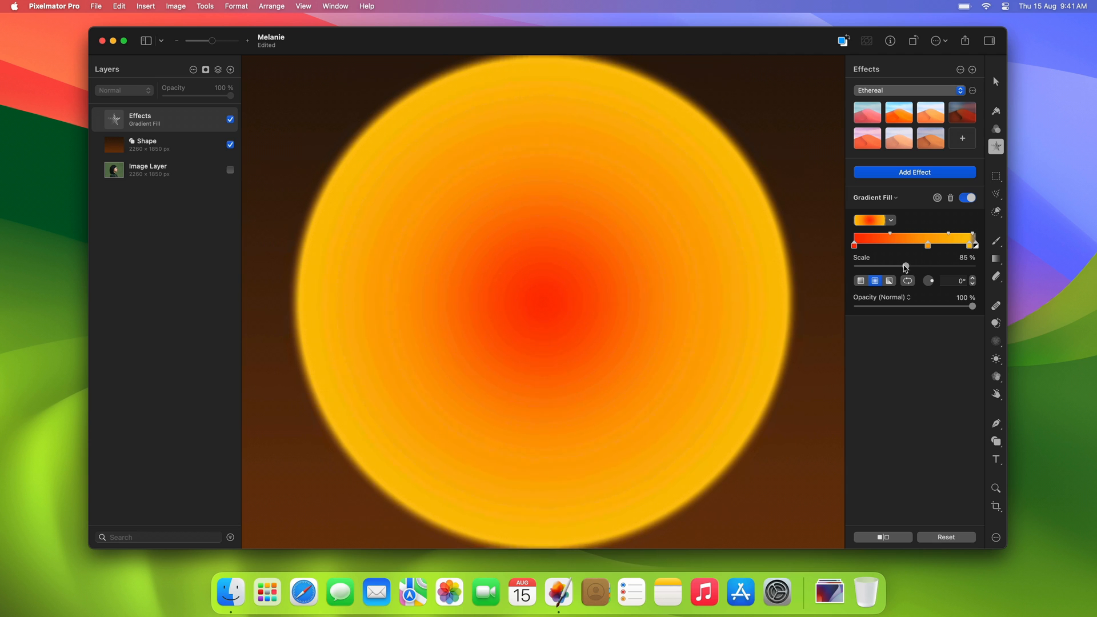
left_click_drag(906, 266, 902, 266)
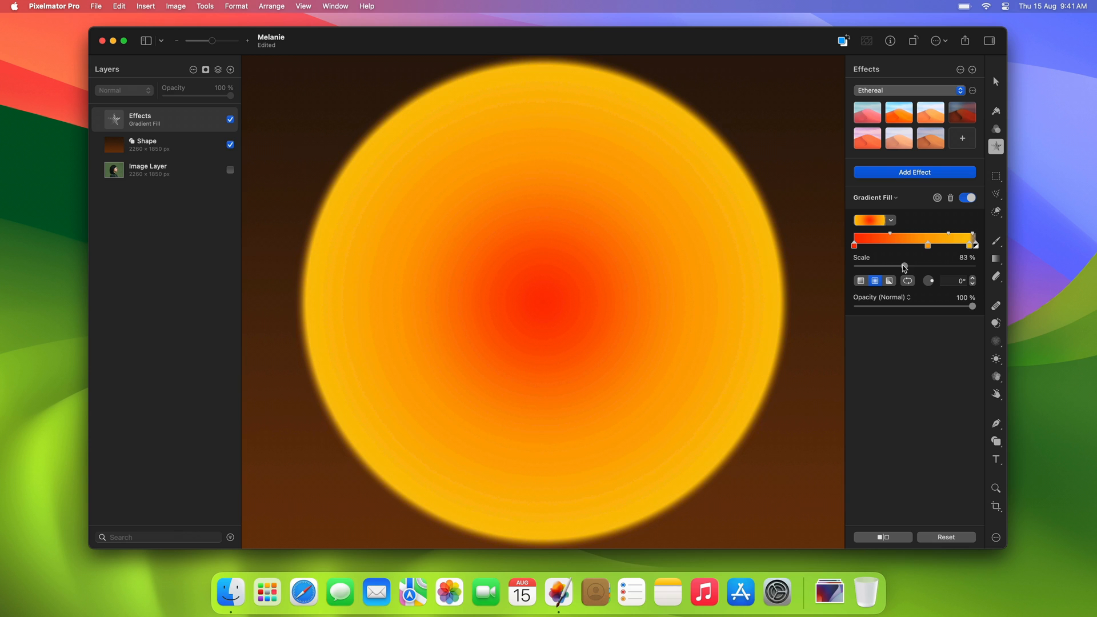
mouse_move(220, 234)
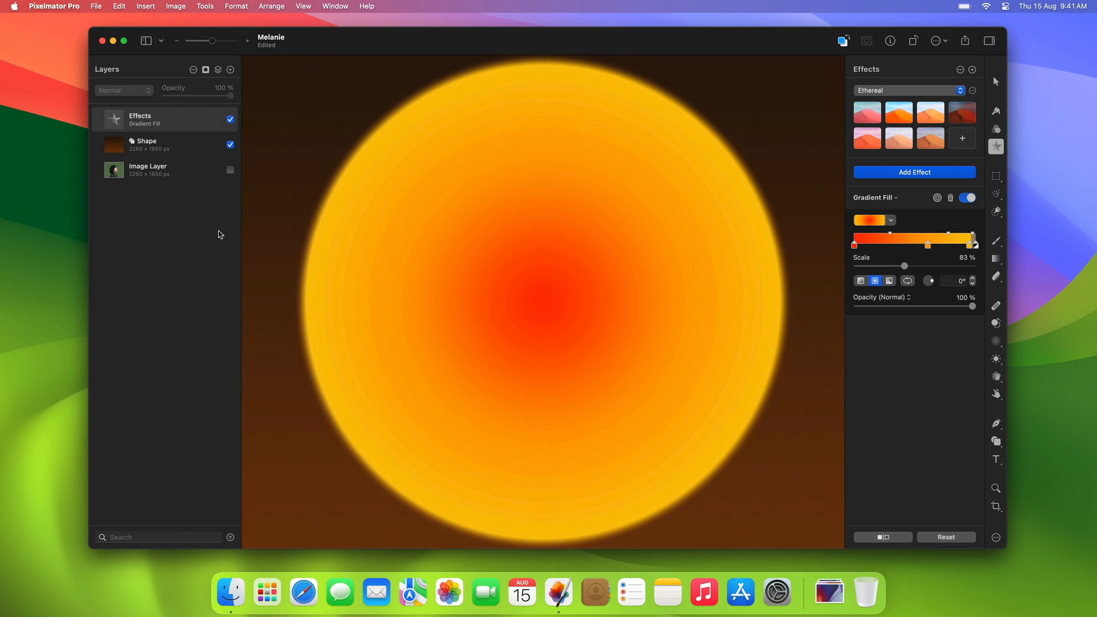
Step: Mask the green background out of the portrait layer and duplicate the cut-out
double_click(148, 119)
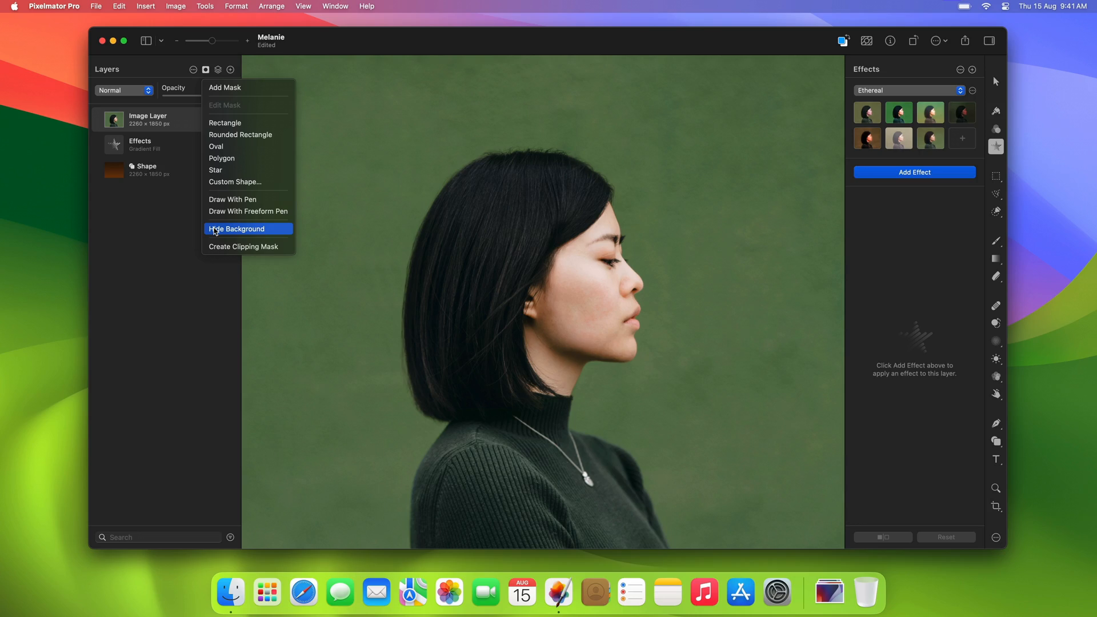
left_click(236, 229)
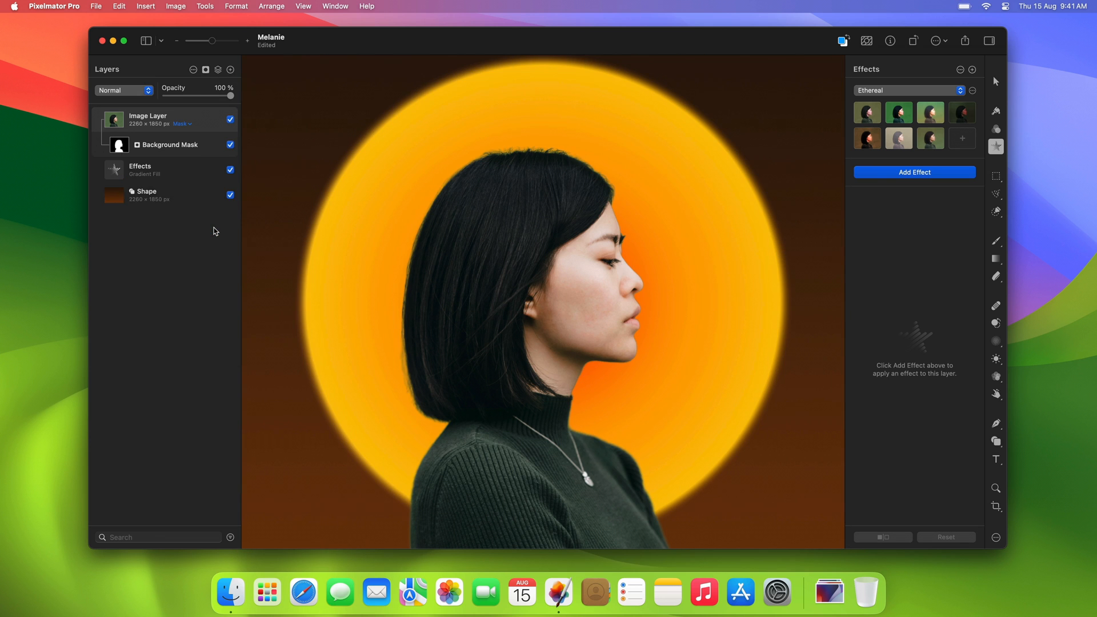
right_click(149, 119)
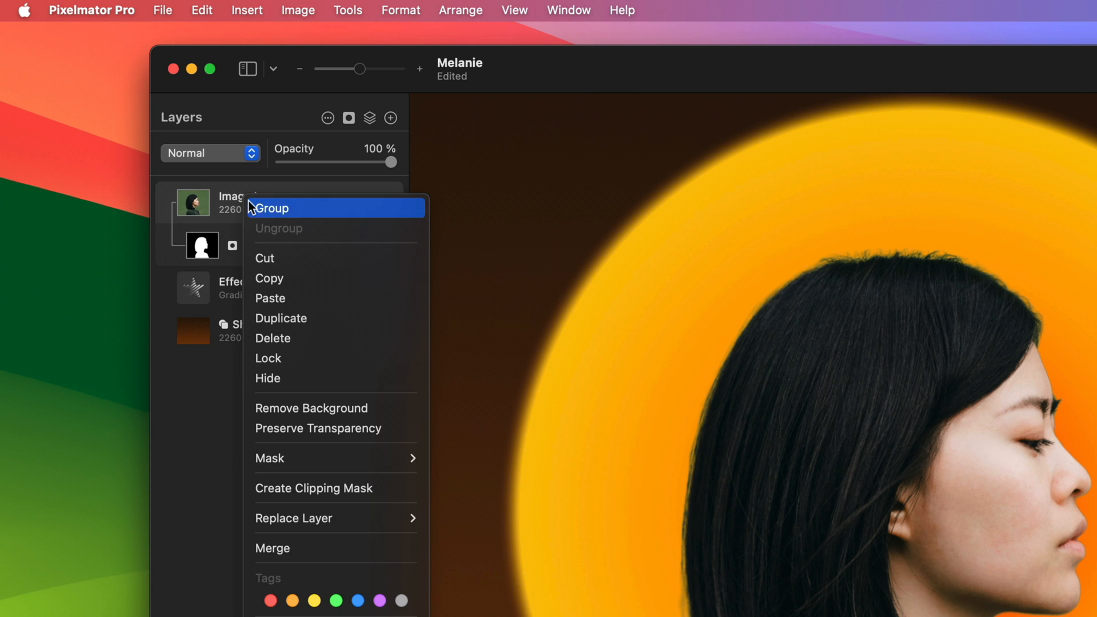
left_click(281, 319)
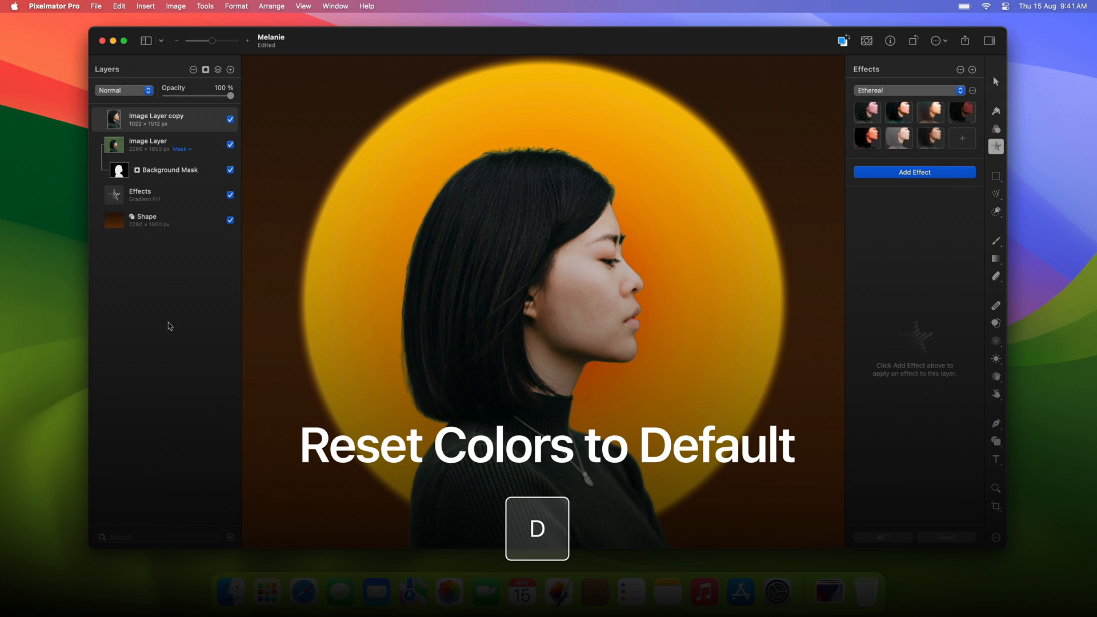
Step: Reset the working colours with D and select the layer to fill the copy as a black silhouette
key("d")
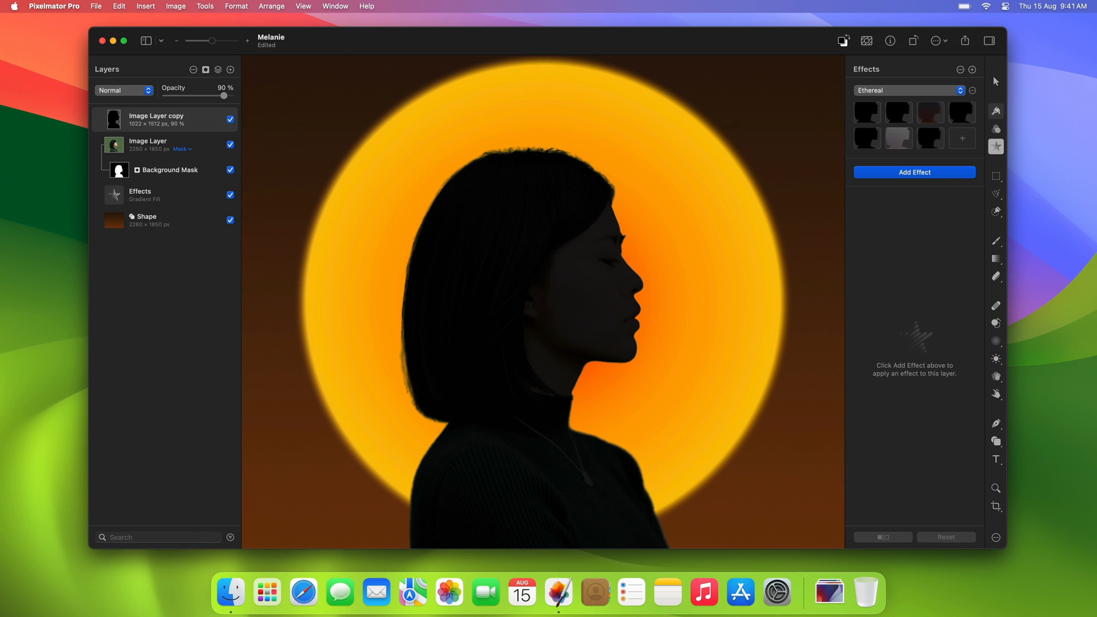
left_click(139, 195)
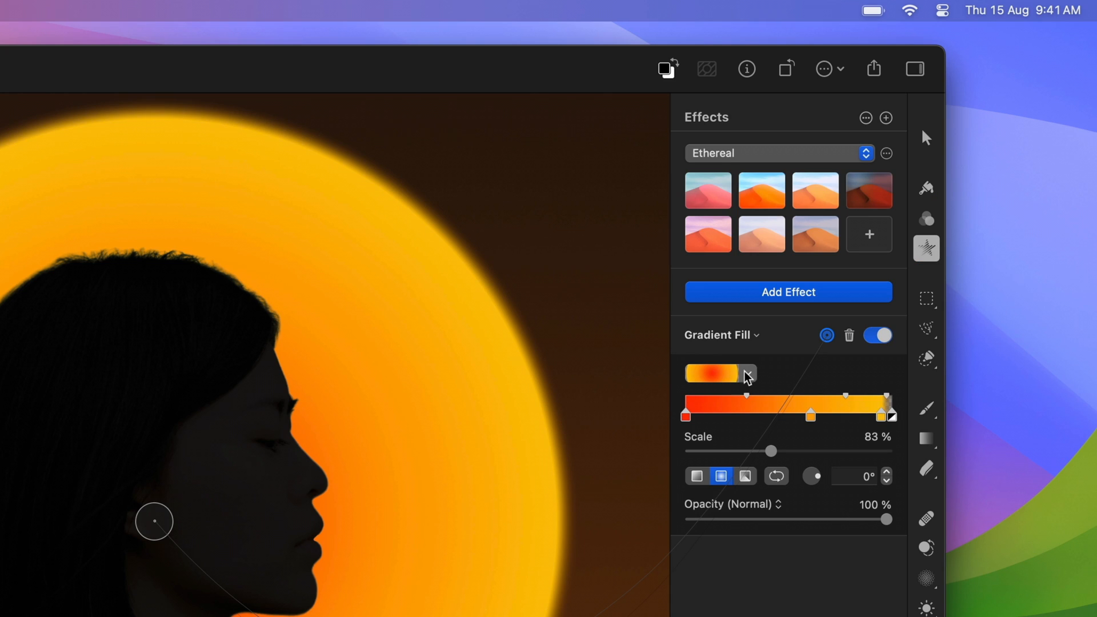
left_click(747, 374)
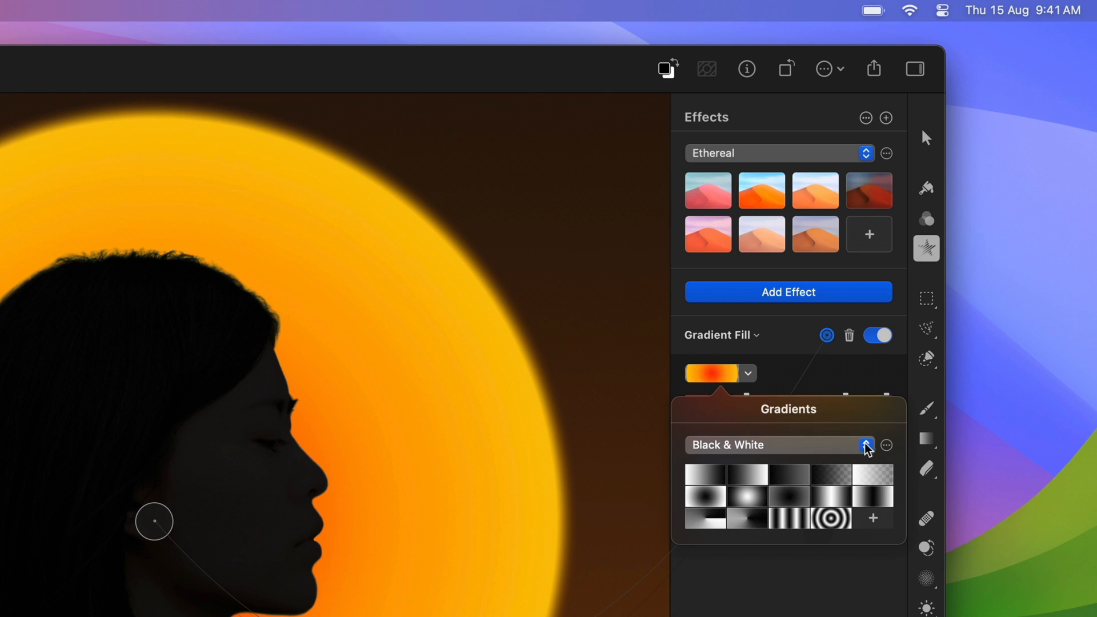
left_click(865, 444)
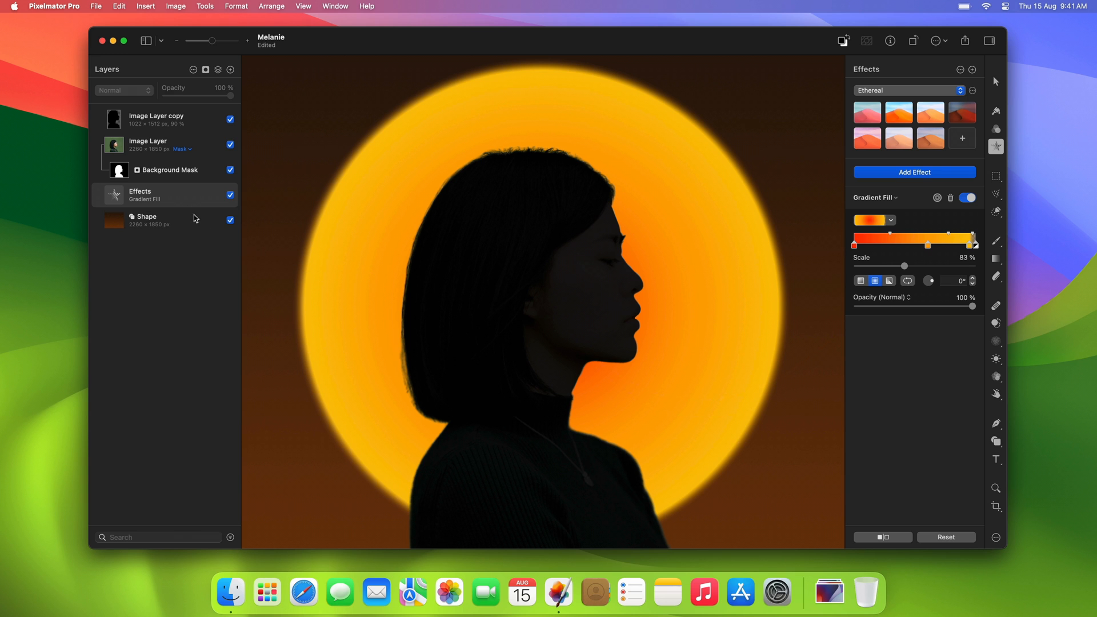
Step: Duplicate the glow Effects layer, blend the copy in Multiply, and adjust its opacity
right_click(164, 194)
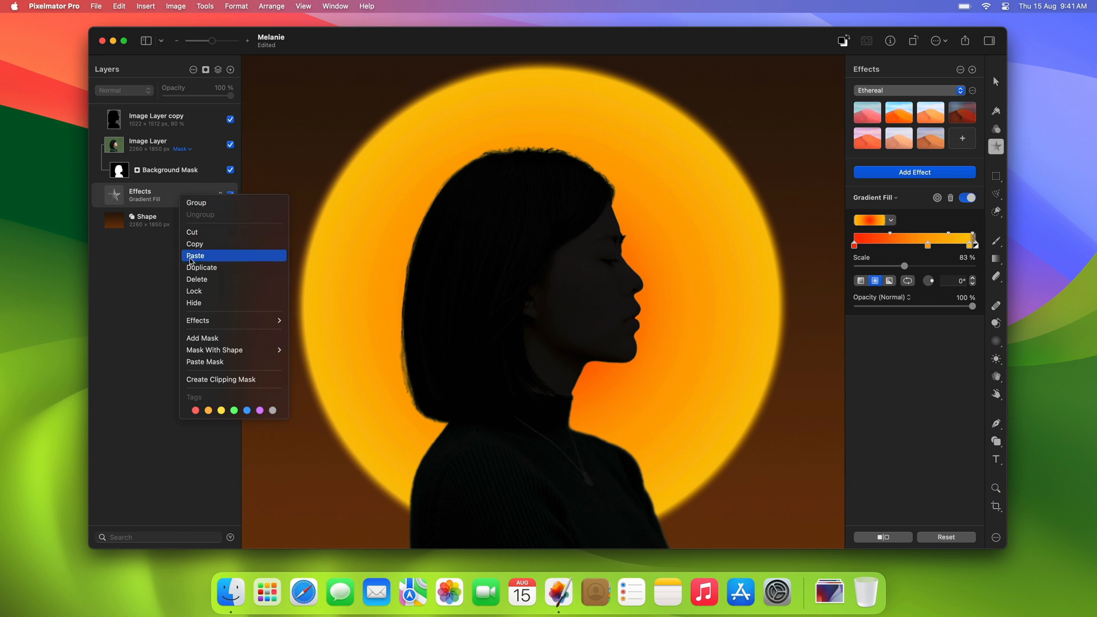
left_click(202, 267)
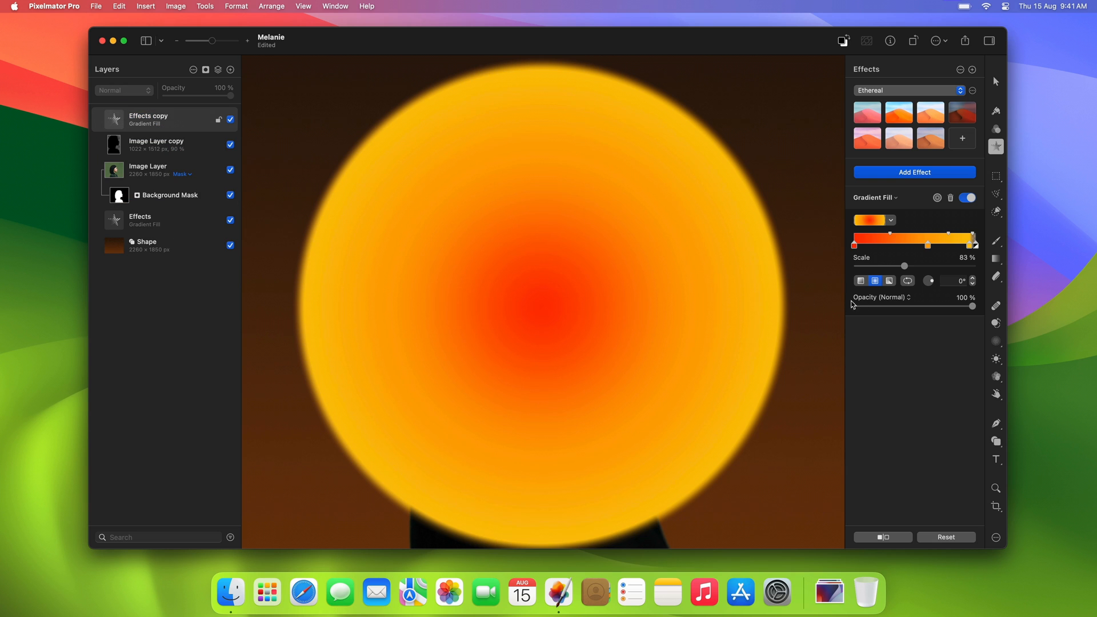
left_click(908, 297)
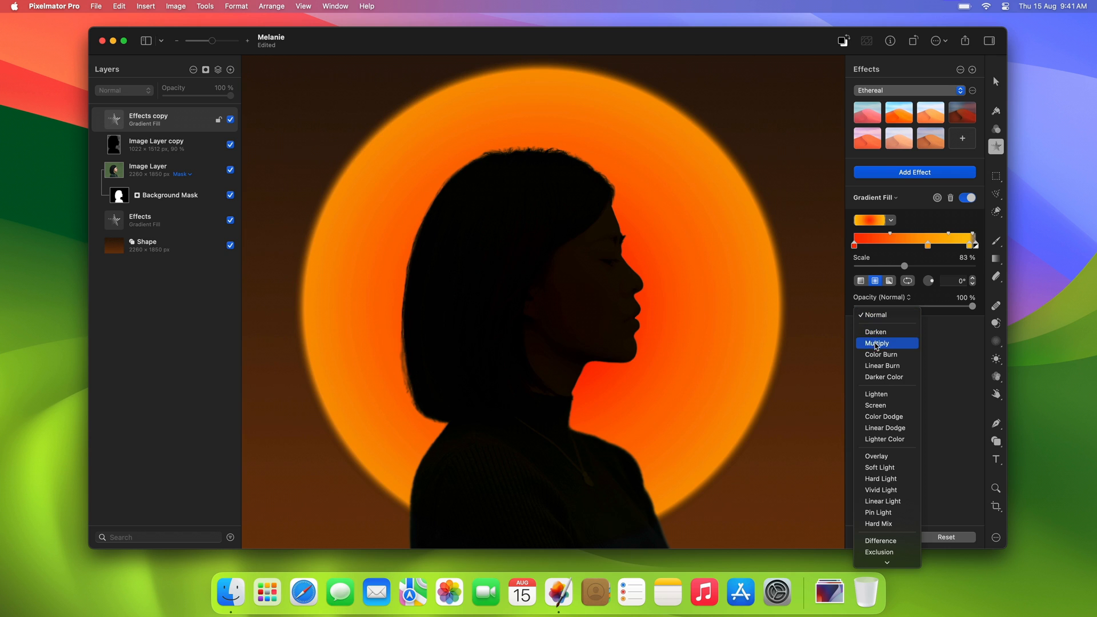
left_click(877, 343)
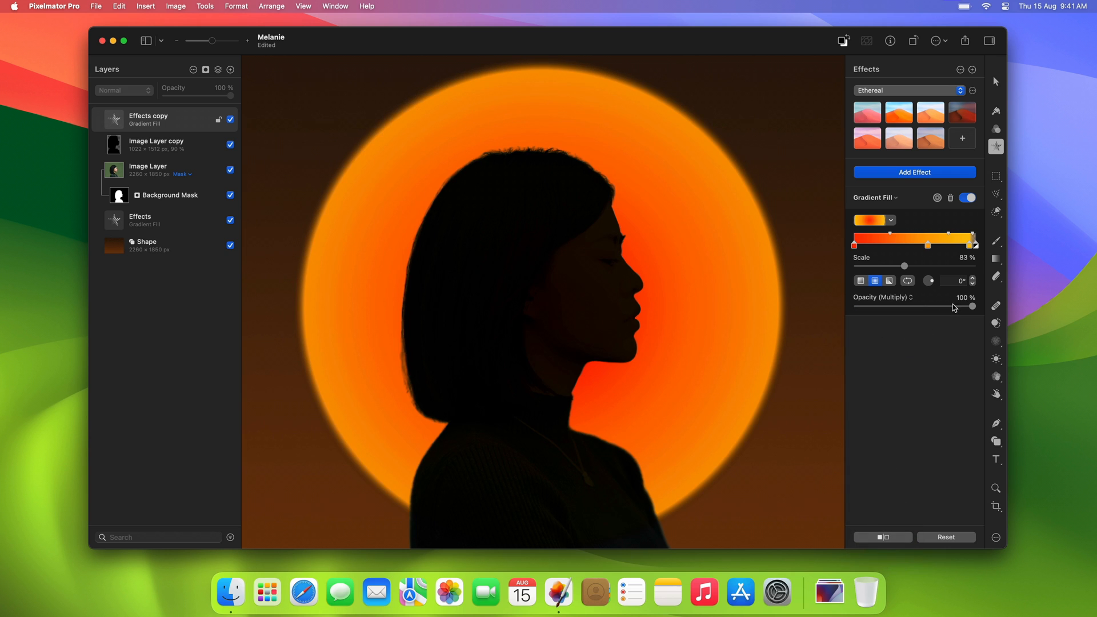
left_click_drag(971, 307, 927, 307)
type("gr")
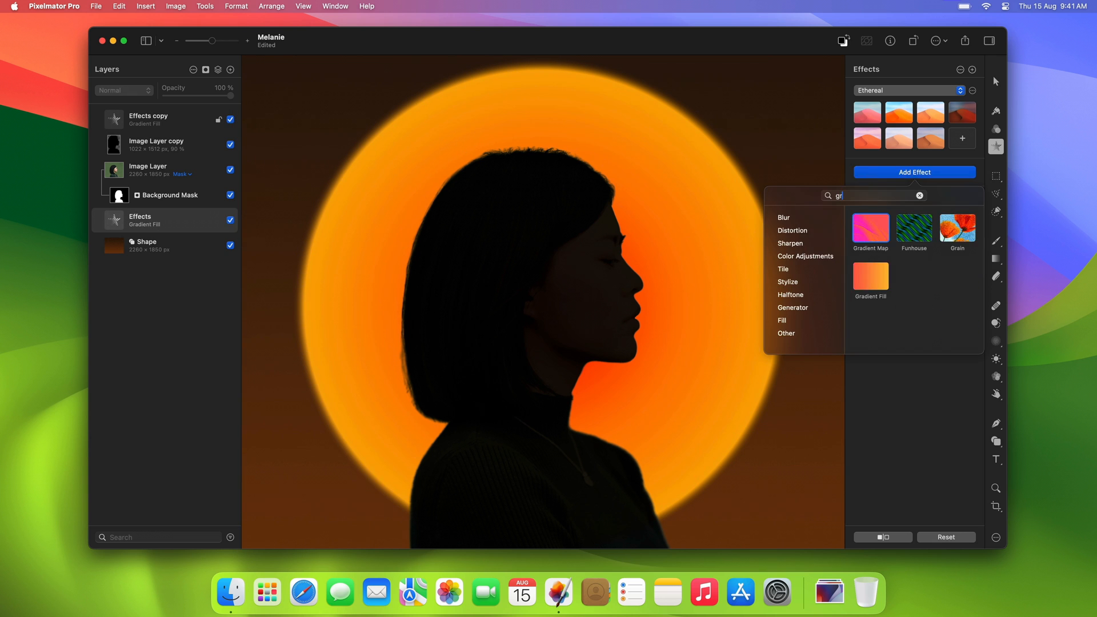
Step: Apply a Grain effect to the background glow layer and start editing its size
left_click(958, 233)
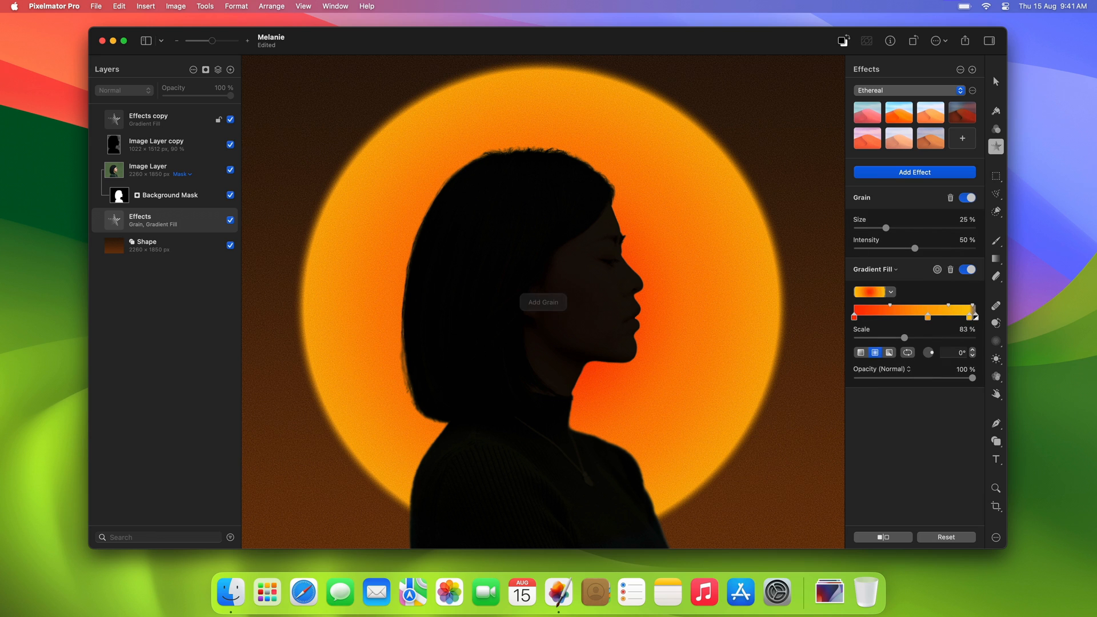
left_click(962, 219)
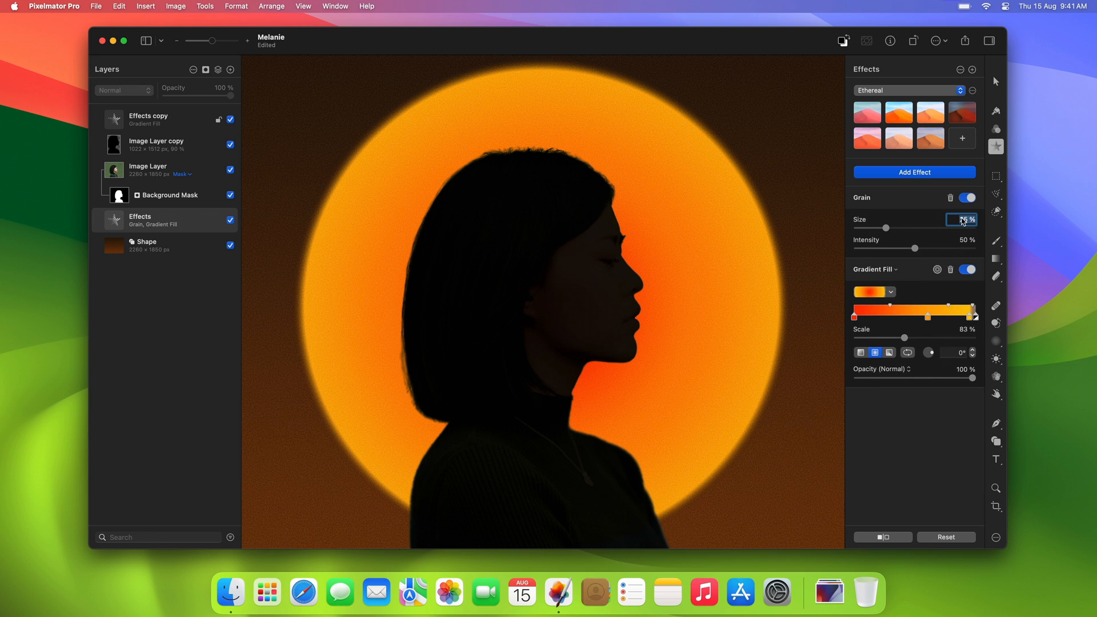